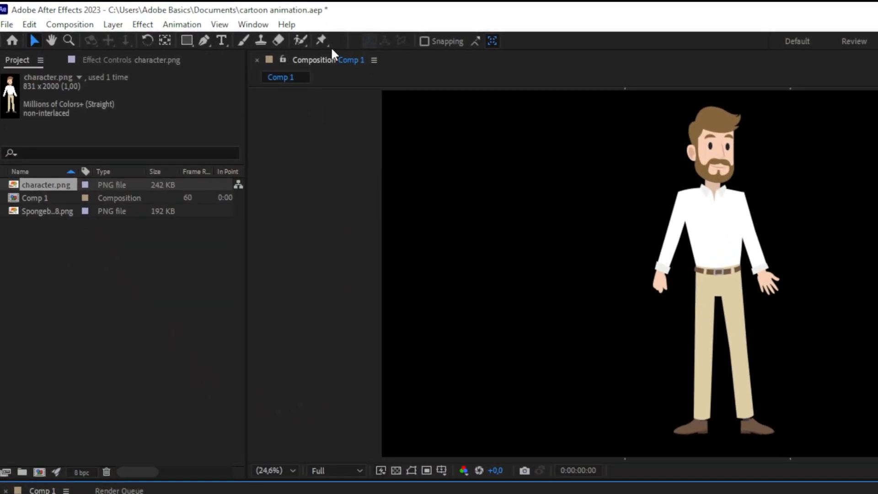
- Pick the Puppet Position Pin tool to pin the neck, shoulders, hands, hips, knees and feet
{"action": "left_click", "coordinate": [315, 41]}
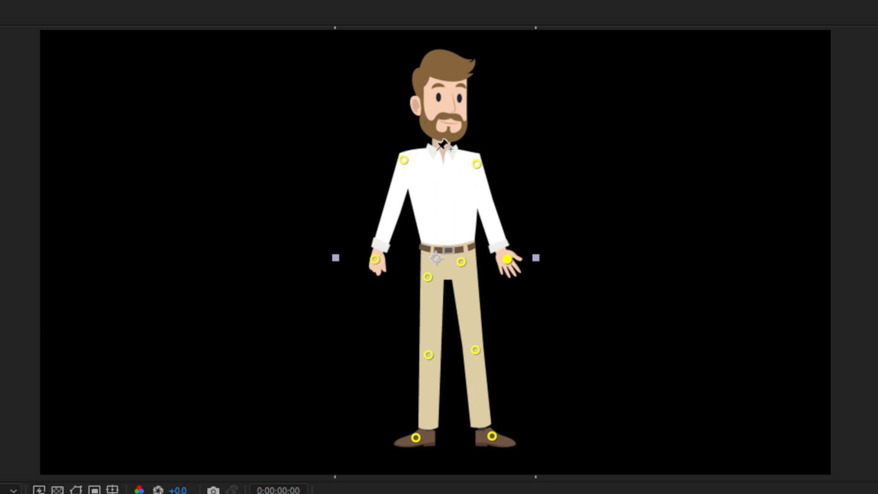
- Select the neck pin and sketch its motion live to record position keyframes
{"action": "left_click", "coordinate": [441, 144]}
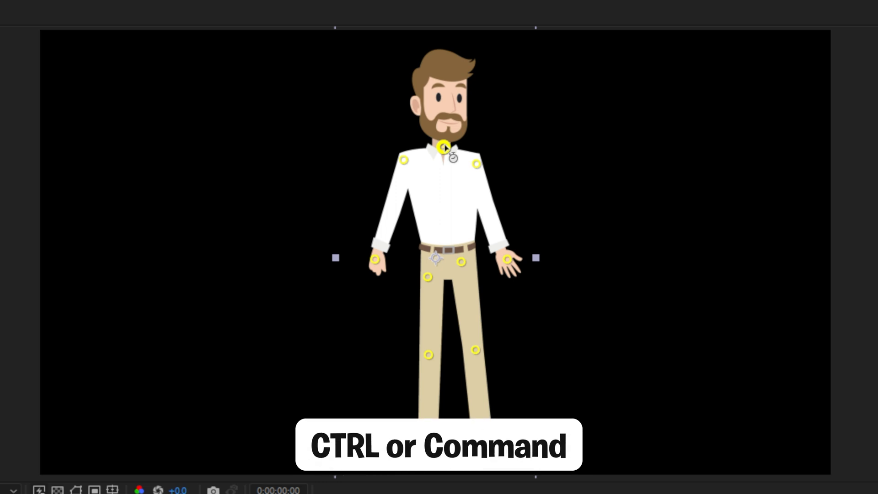
{"action": "left_click", "coordinate": [451, 158]}
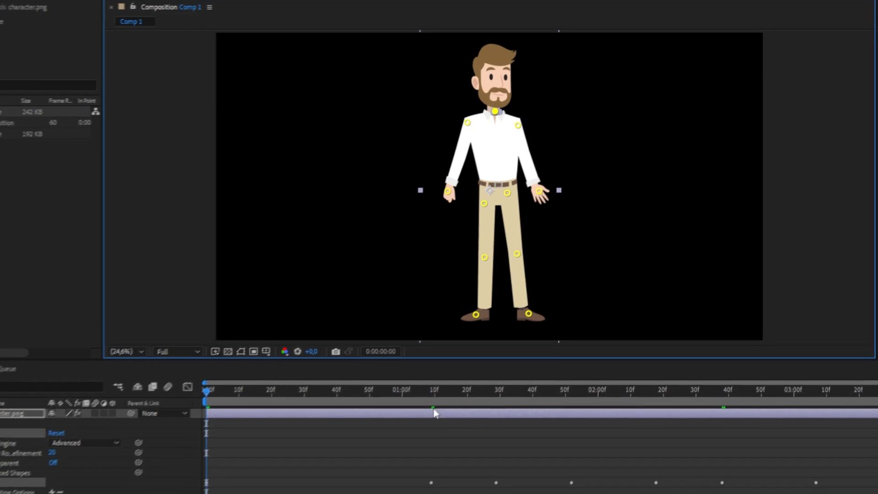
- Reveal and preview the recorded neck pin keyframes, then undo the recorded motion
{"action": "key", "text": "u"}
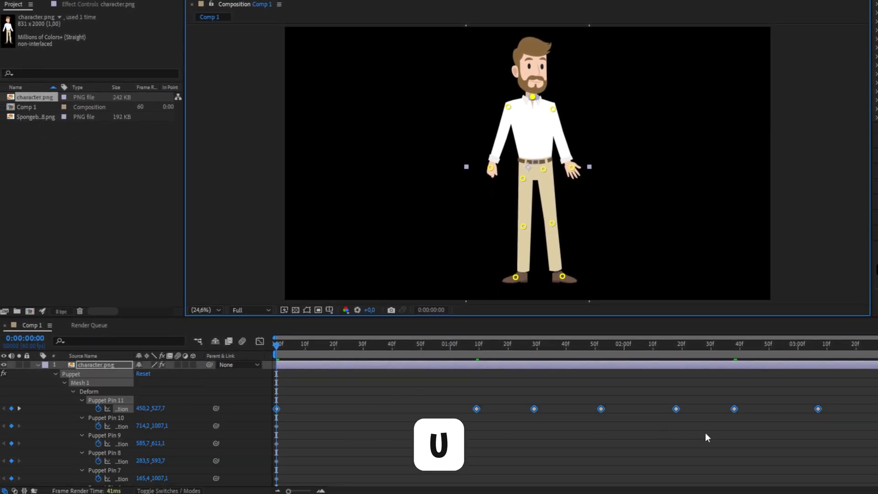
{"action": "key", "text": "u"}
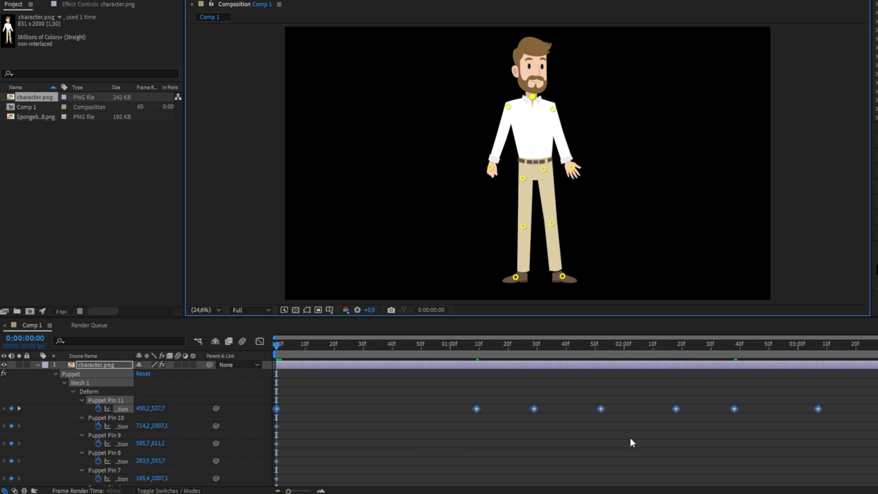
{"action": "left_click", "coordinate": [661, 343]}
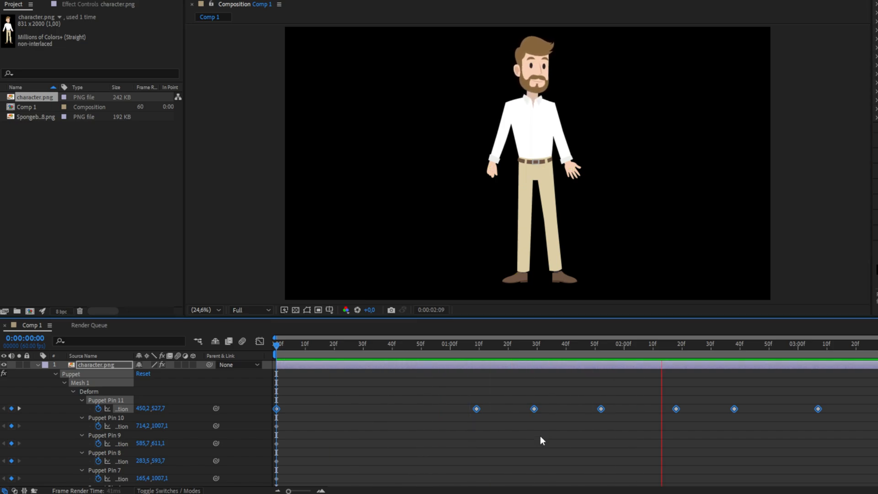
{"action": "key", "text": "ctrl+z"}
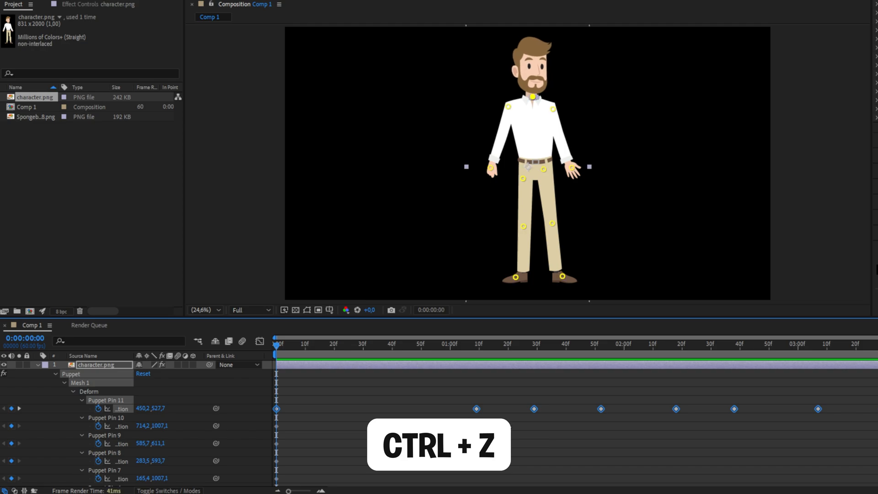
{"action": "key", "text": "ctrl+z"}
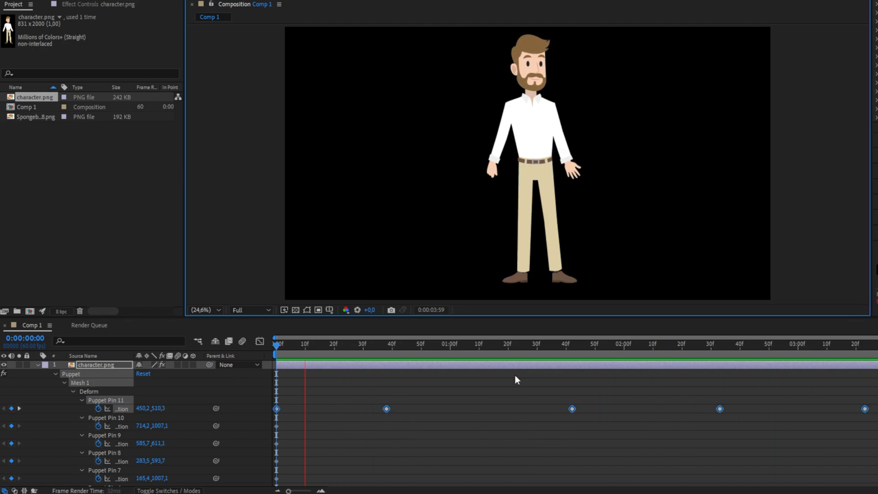
- Add an expression to Puppet Pin 11's Position and type smooth()
{"action": "left_click", "coordinate": [531, 343]}
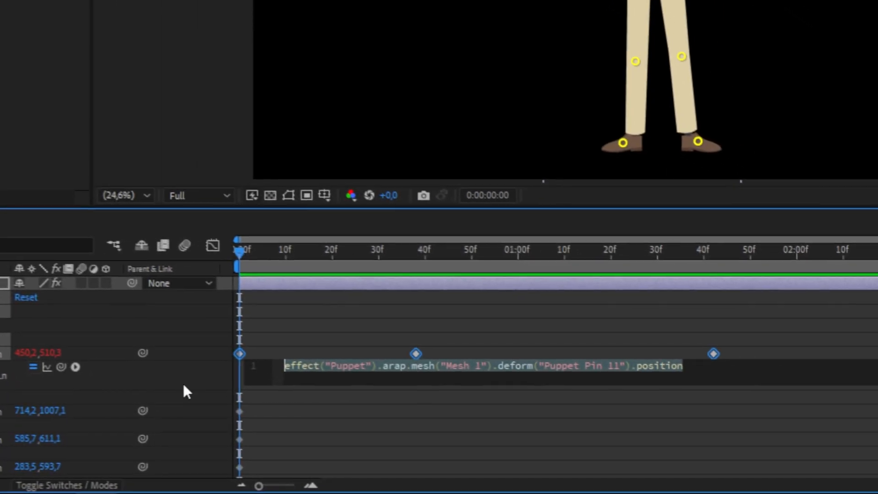
{"action": "type", "text": "smooth("}
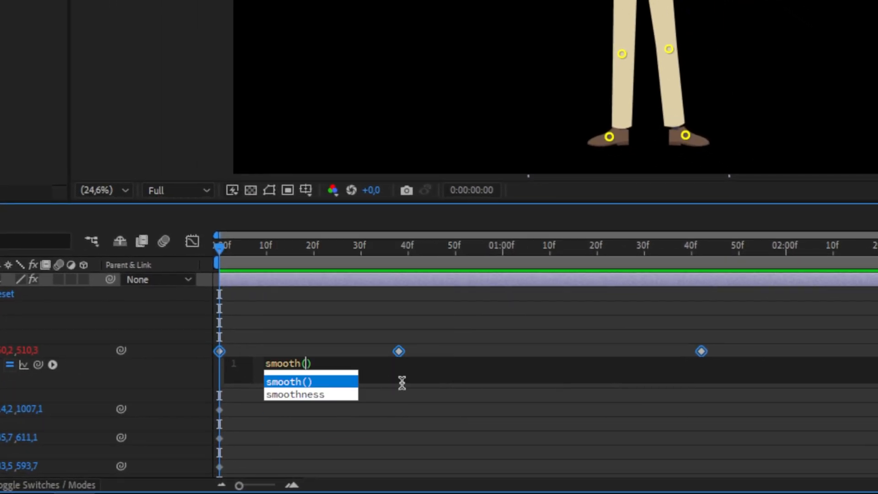